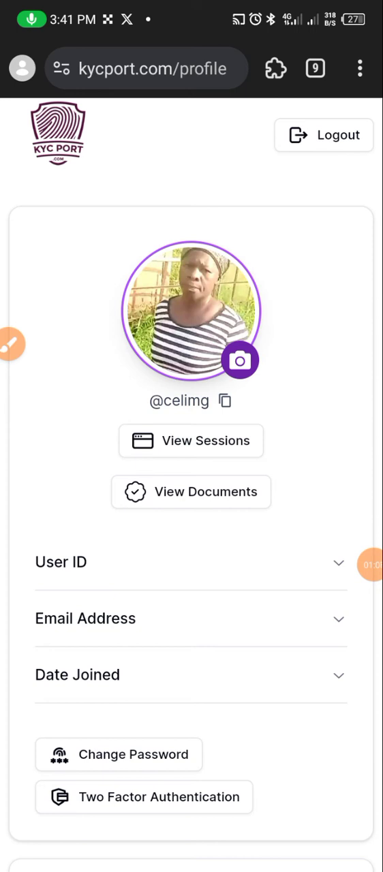
Step: Reach the Two Factor Authentication settings from the profile page
click(12, 344)
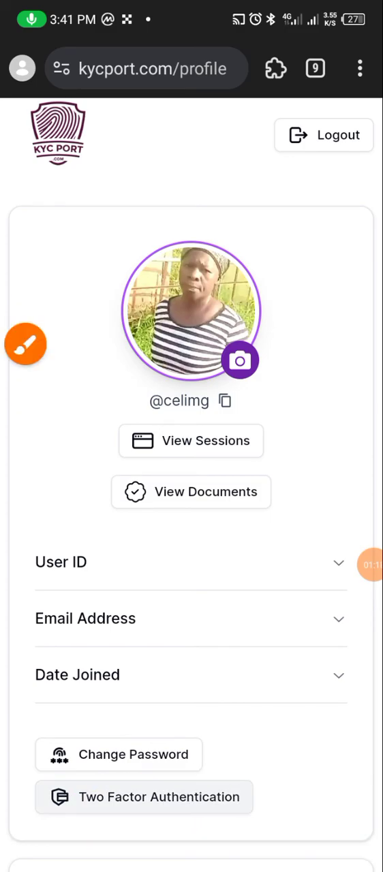
click(145, 797)
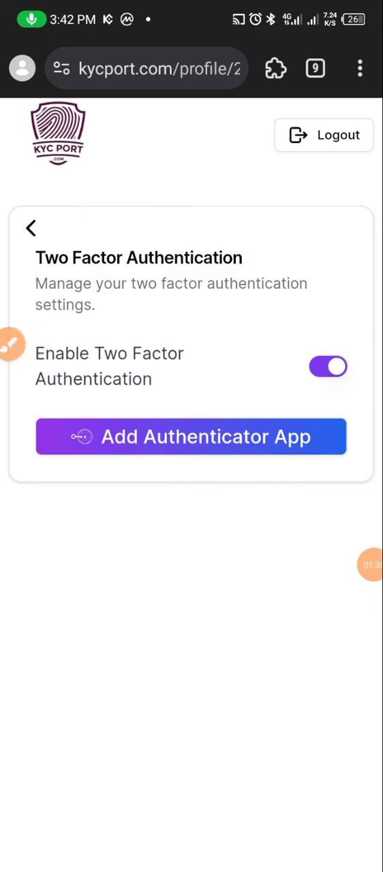
Step: Start adding an authenticator app and copy the manual setup key
click(371, 564)
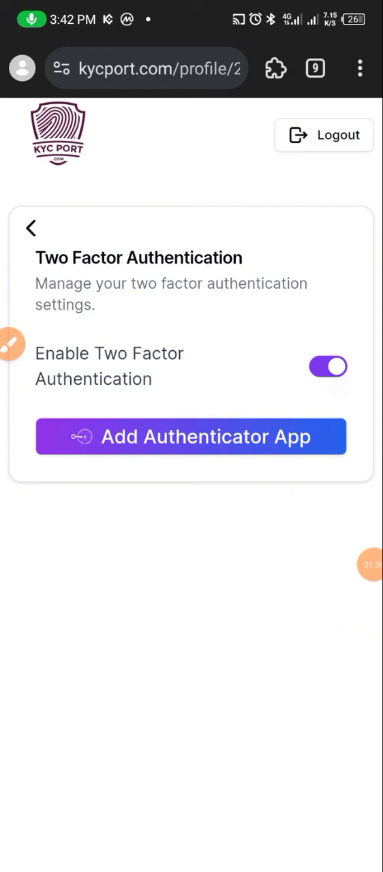
click(190, 436)
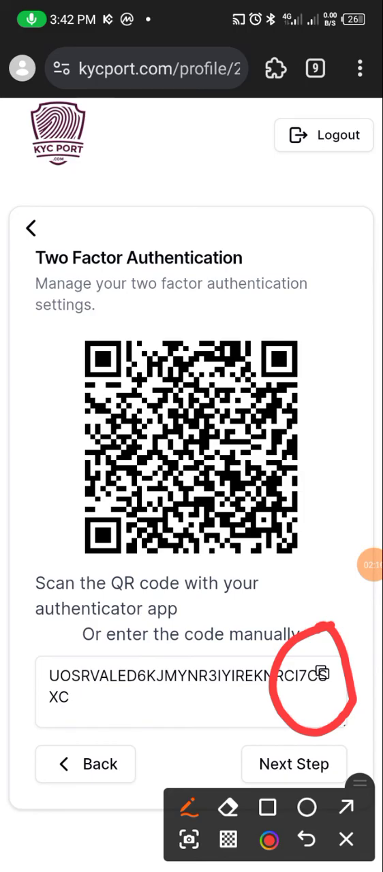
click(346, 806)
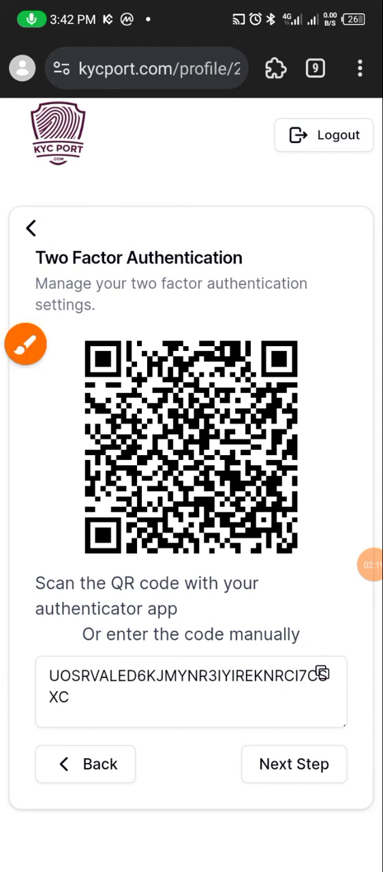
click(321, 674)
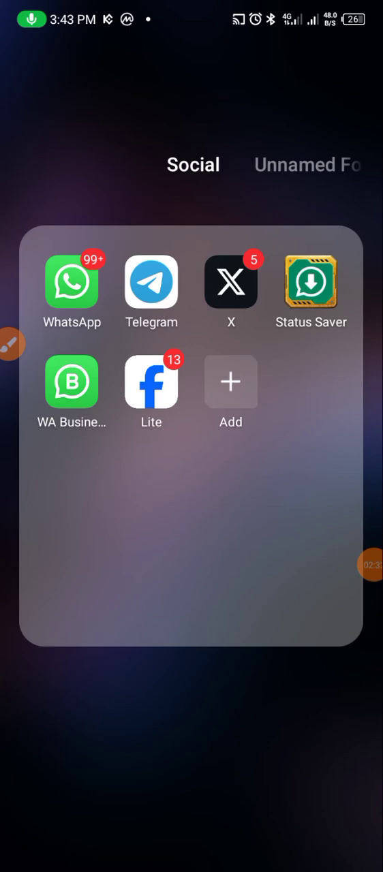
Step: Launch Google Authenticator from the full app list
click(190, 749)
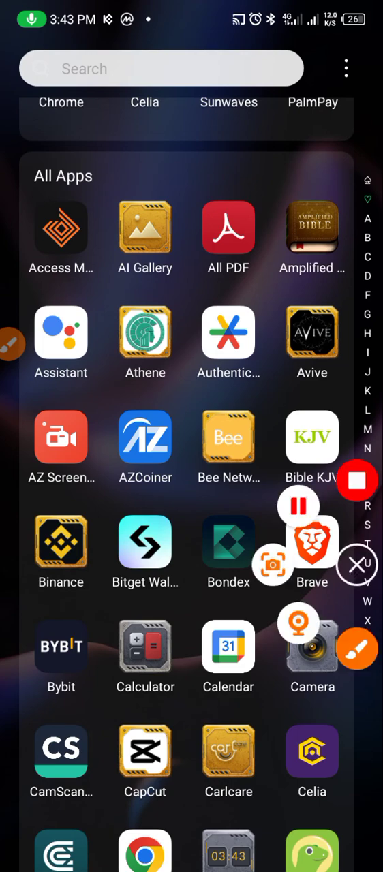
click(357, 564)
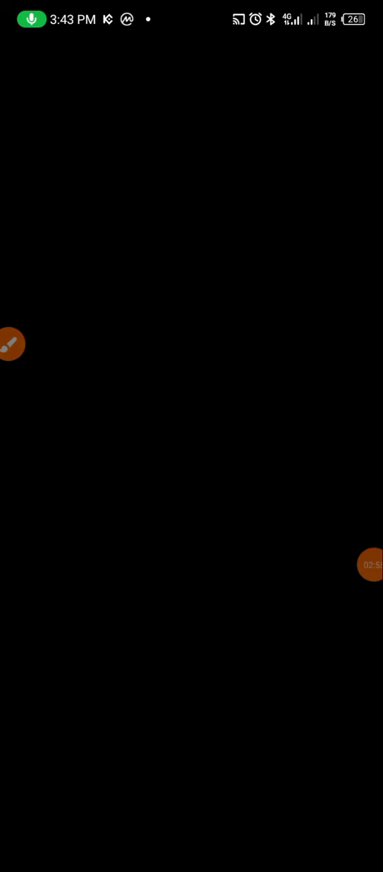
click(11, 343)
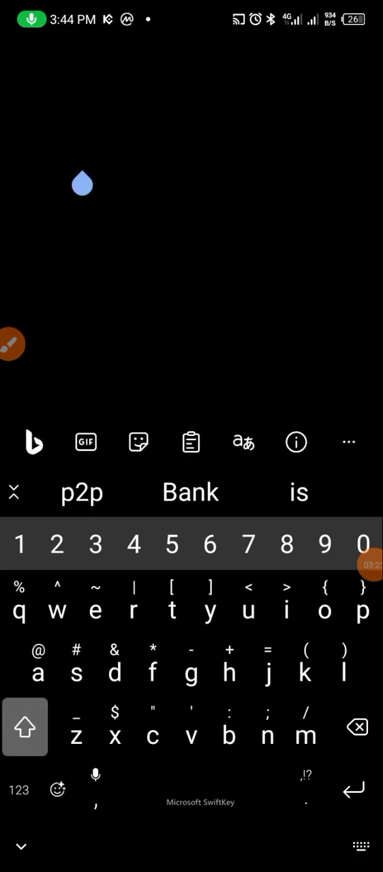
Step: Add an account from the copied setup key and return to the KYC Port setup page
click(24, 726)
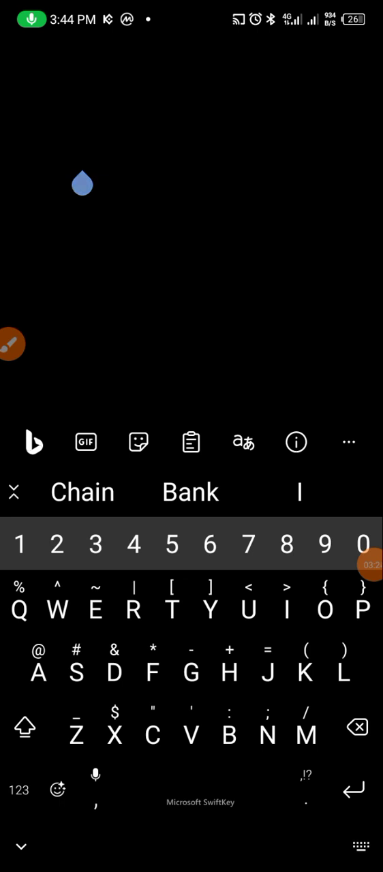
click(24, 726)
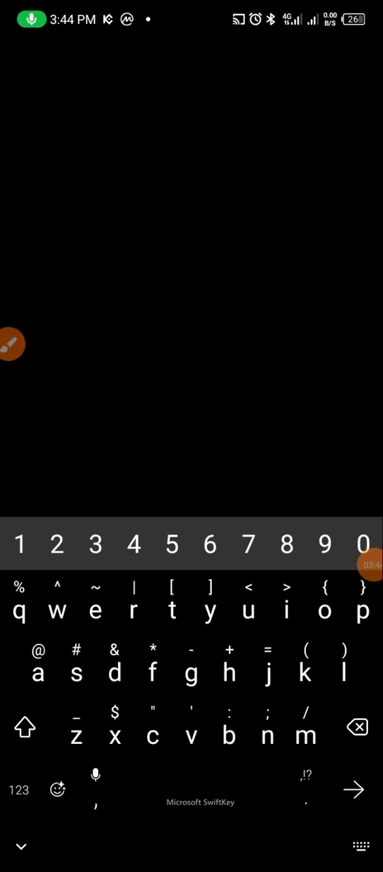
click(21, 846)
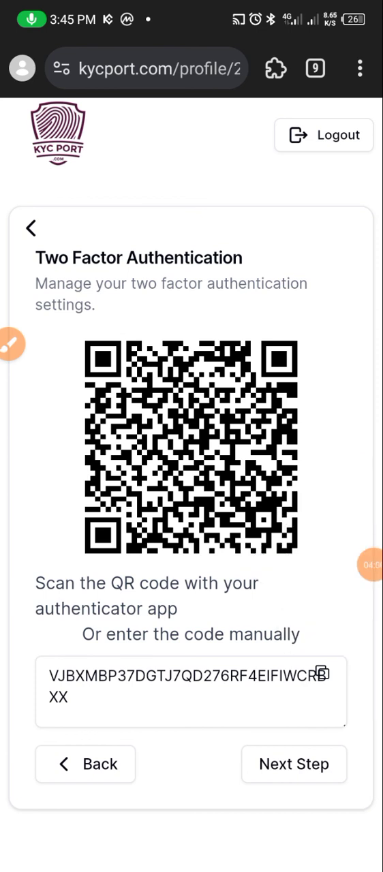
Step: Proceed to the Next Step to reach the one-time password entry
click(295, 763)
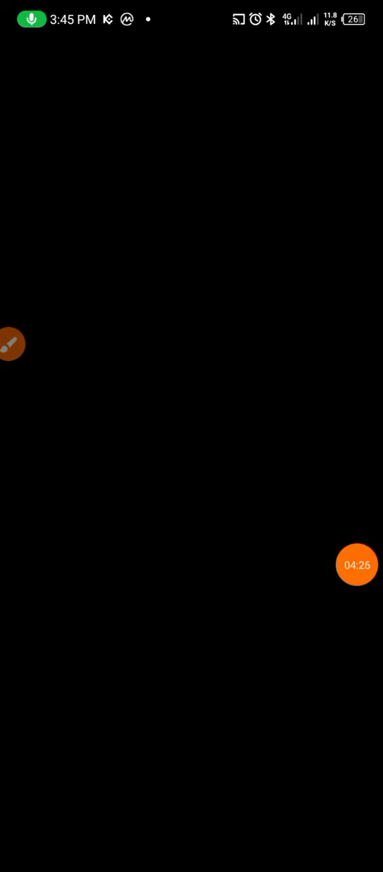
click(11, 344)
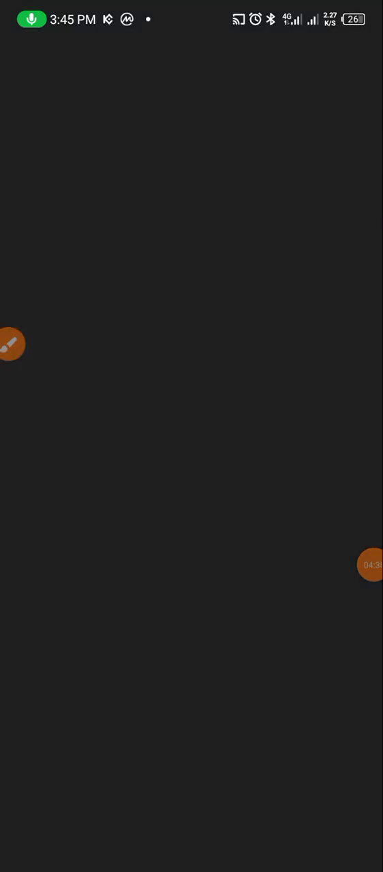
click(372, 564)
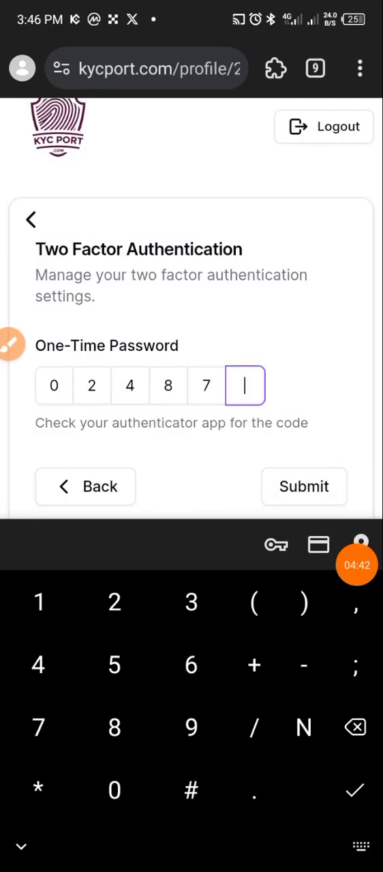
click(114, 665)
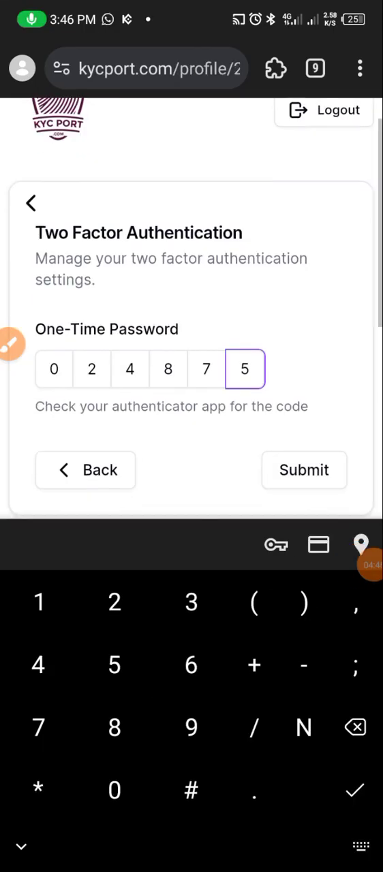
click(304, 470)
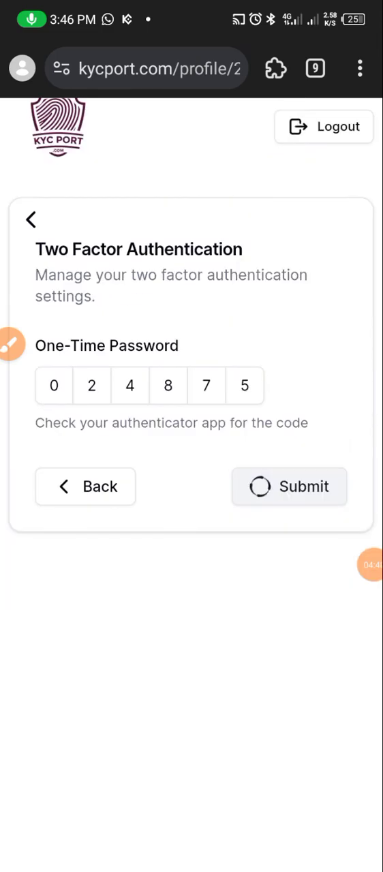
click(289, 486)
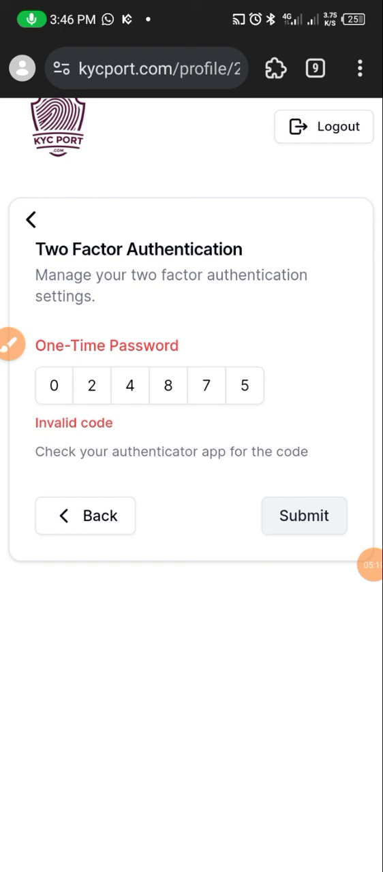
Step: Submit the current authenticator code and view the success confirmation
click(302, 516)
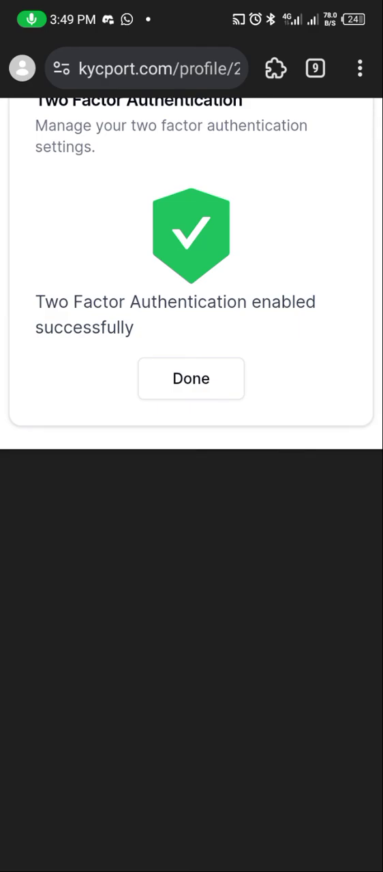
scroll(up, 3)
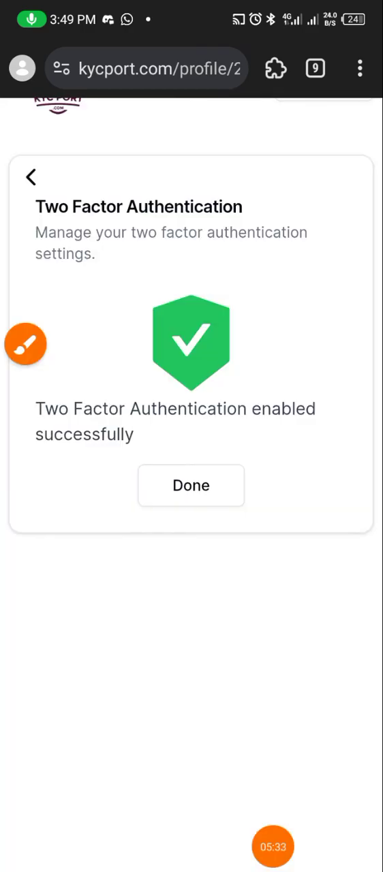